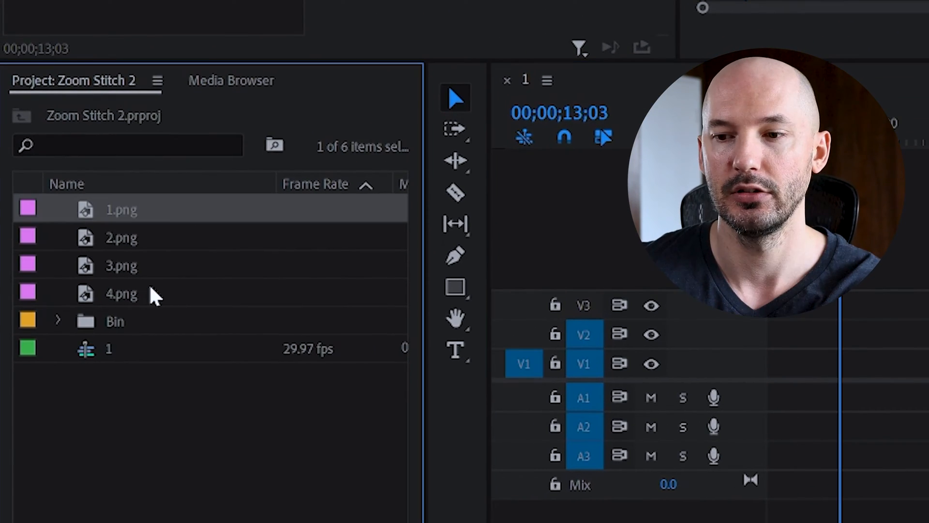
Select the png images in the Project panel to place them on the sequence's video tracks
left_click(121, 293)
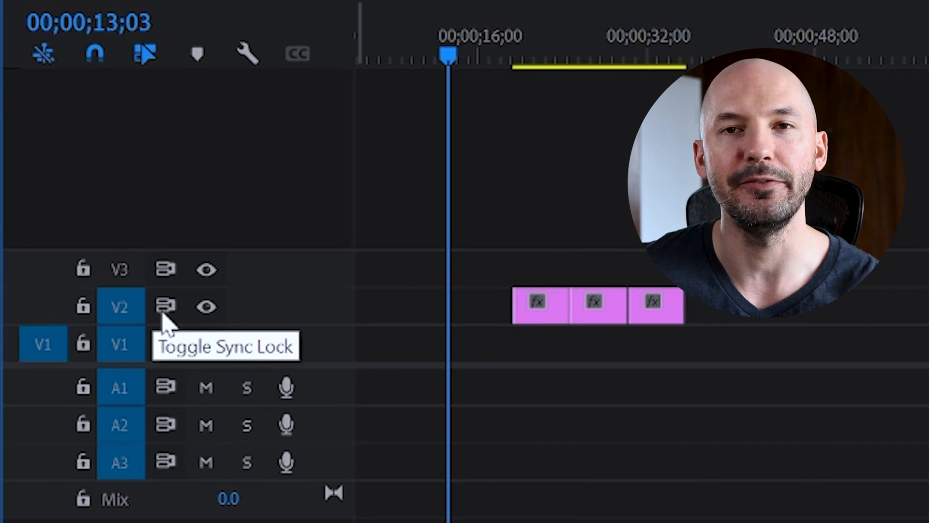
mouse_move(403, 371)
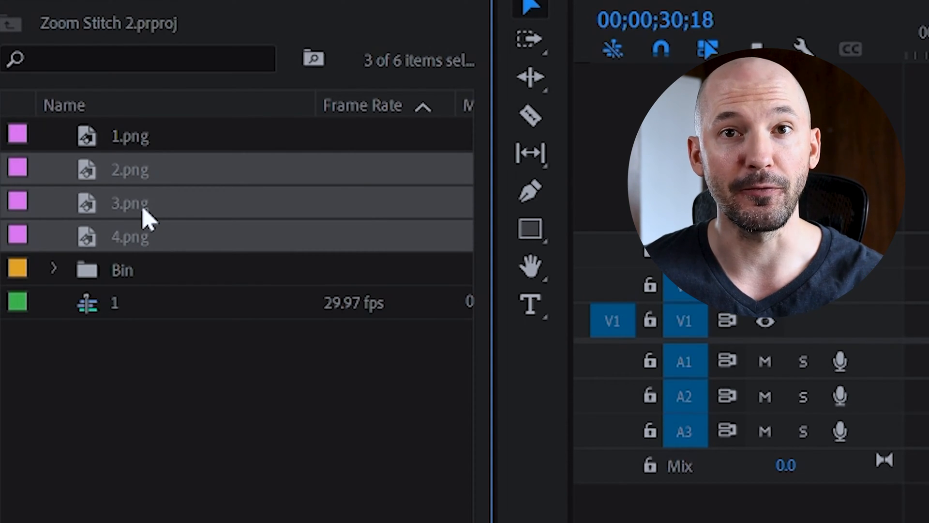
mouse_move(148, 205)
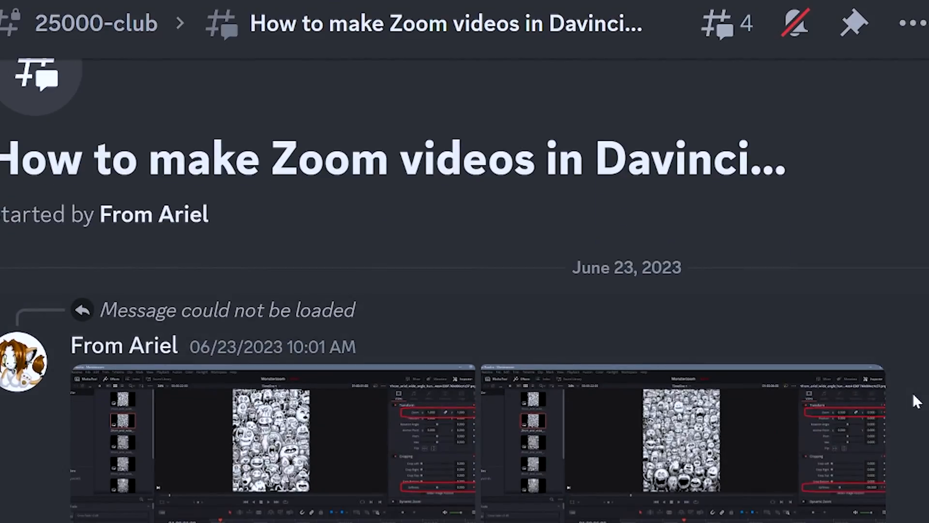
Scroll through the setup screenshots in the Zoom videos in DaVinci thread
scroll("down", 3)
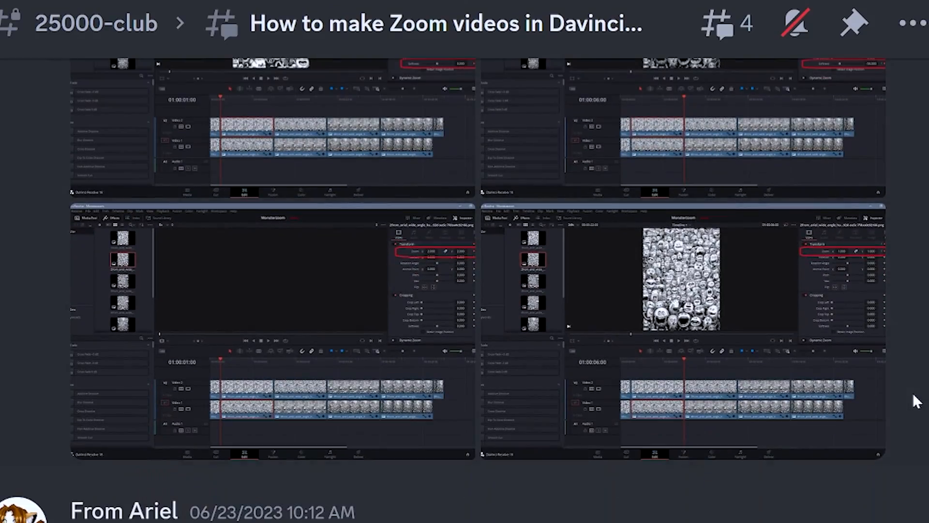
scroll("down", 3)
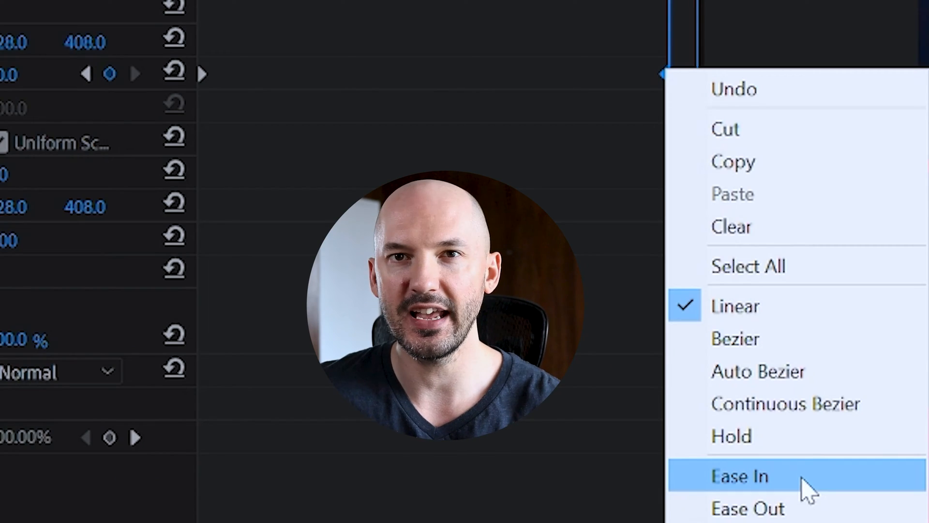
mouse_move(771, 508)
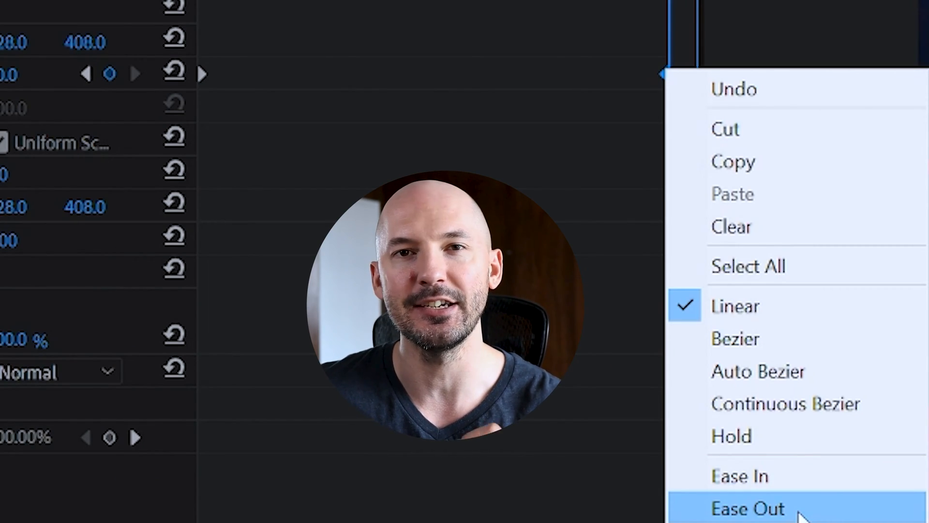
Apply Ease Out to the Scale 100 keyframe at the start of 1.png
left_click(749, 509)
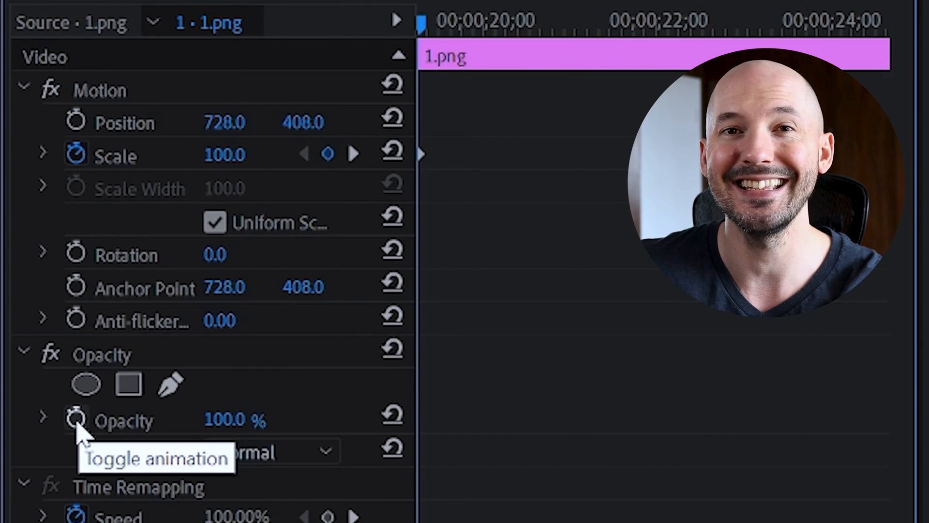
Enable Opacity animation on 1.png so it can fade to 0% at the clip end
left_click(75, 419)
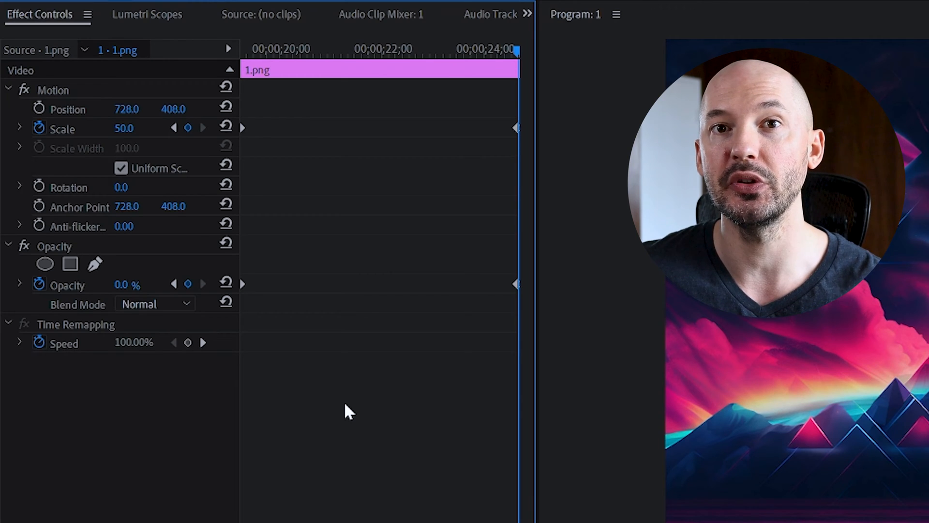
mouse_move(355, 56)
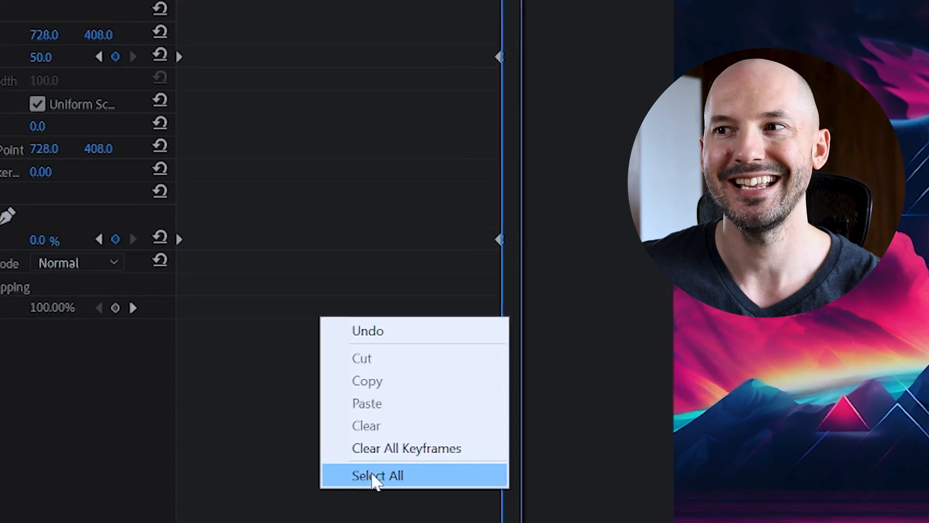
Copy all of 1.png's keyframes and paste them at the first frame of 2.png and 3.png
left_click(378, 476)
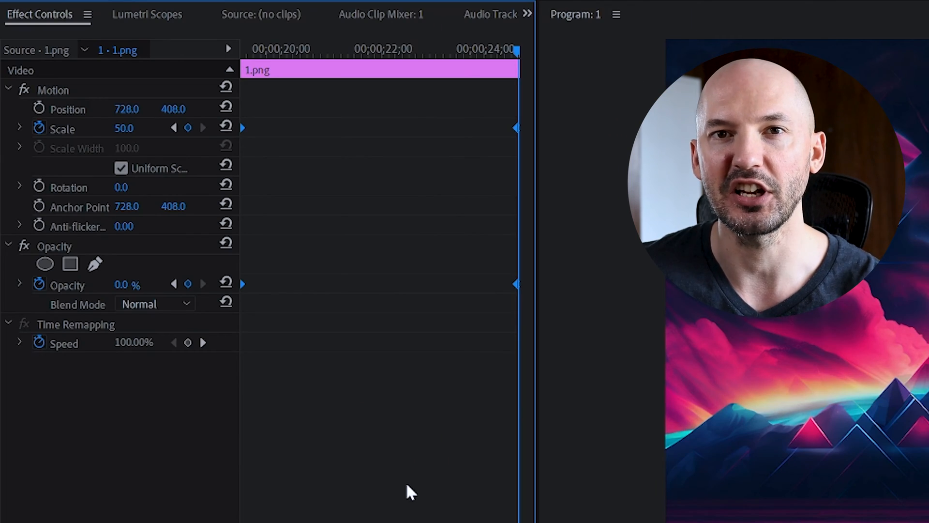
mouse_move(394, 491)
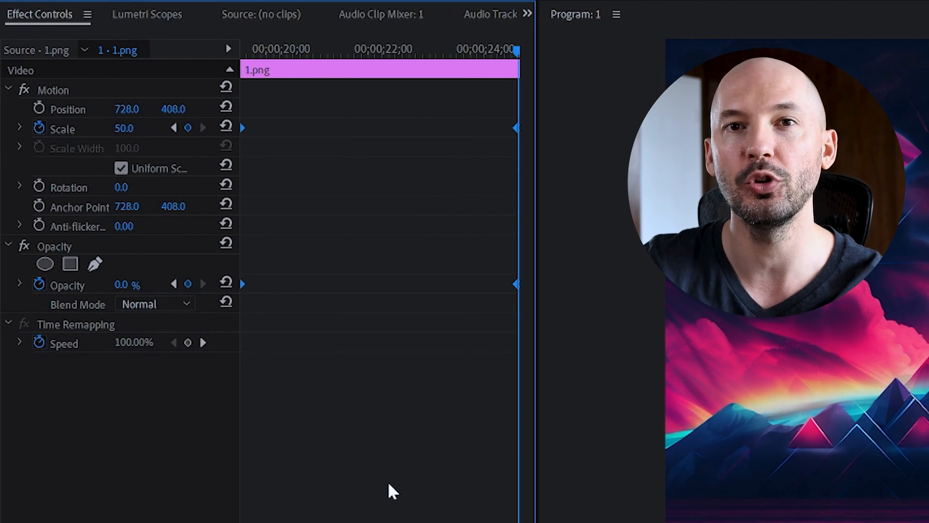
key("ctrl+c")
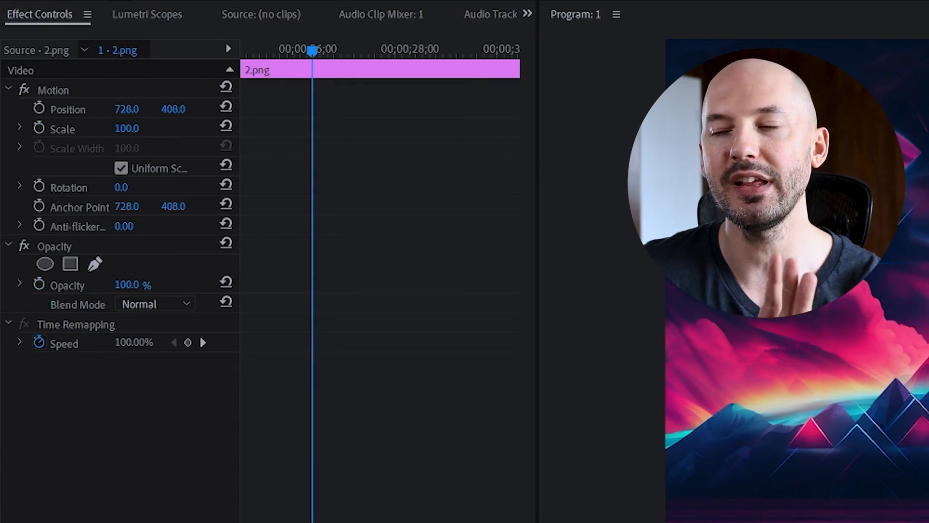
key("ctrl+v")
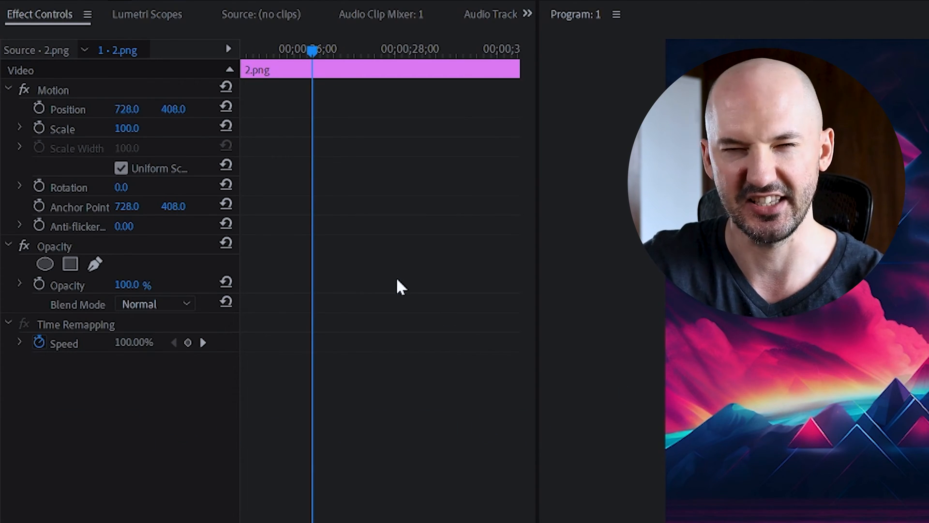
left_click_drag(312, 49, 333, 49)
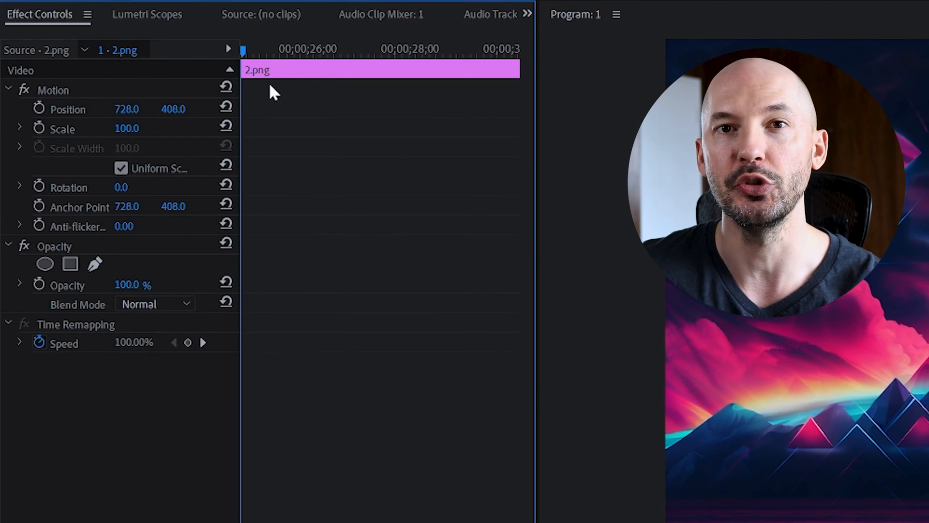
key("ctrl+v")
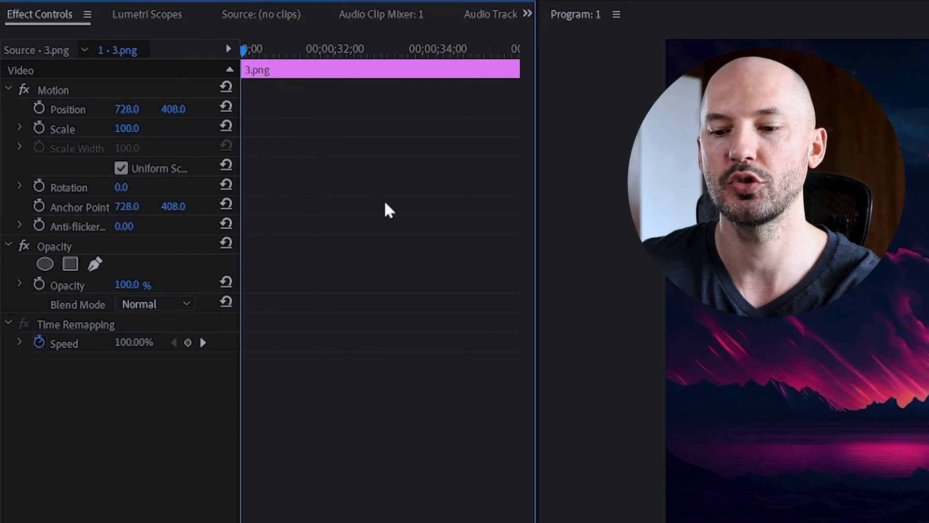
key("ctrl+v")
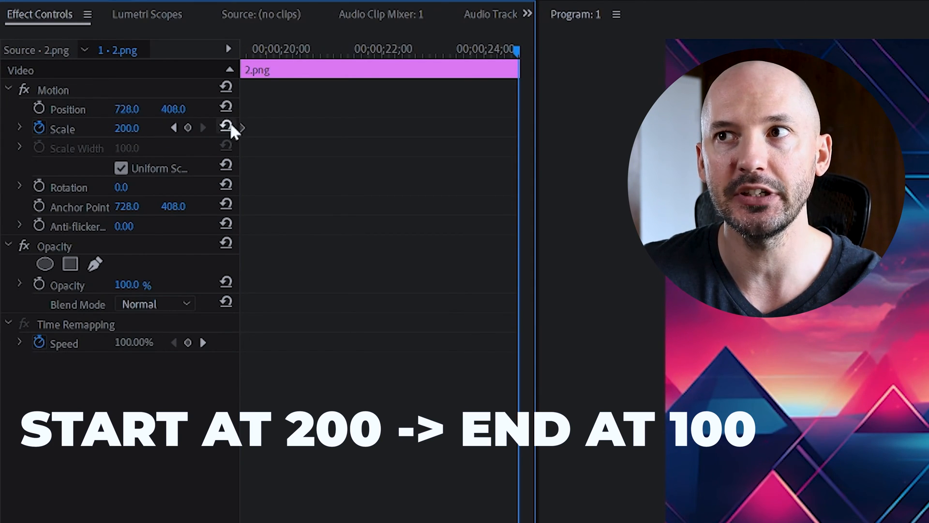
mouse_move(226, 128)
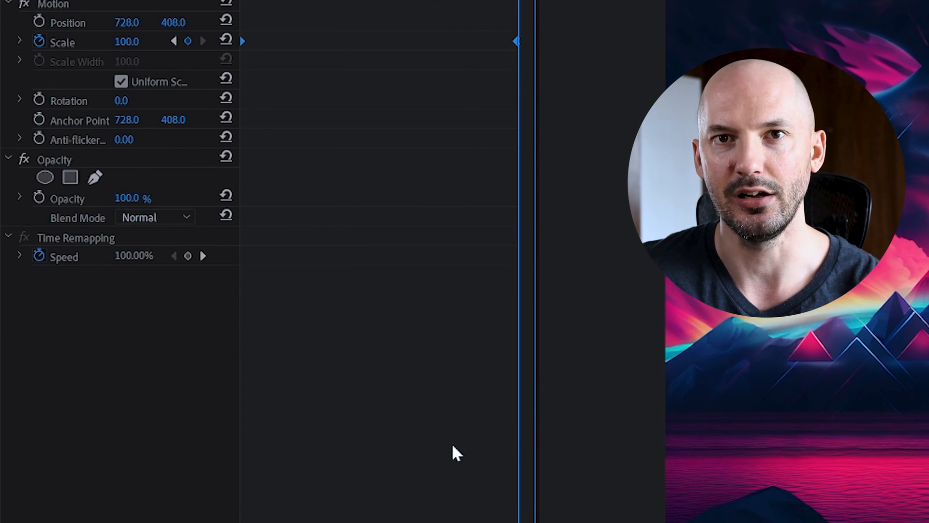
Paste 2.png's Scale 200-to-100 zoom keyframes onto 3.png
key("ctrl+v")
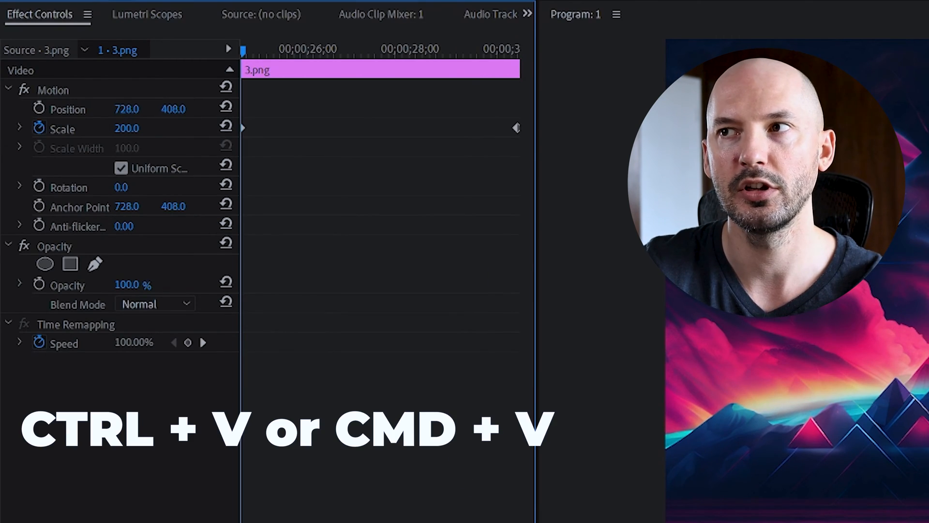
key("ctrl+v")
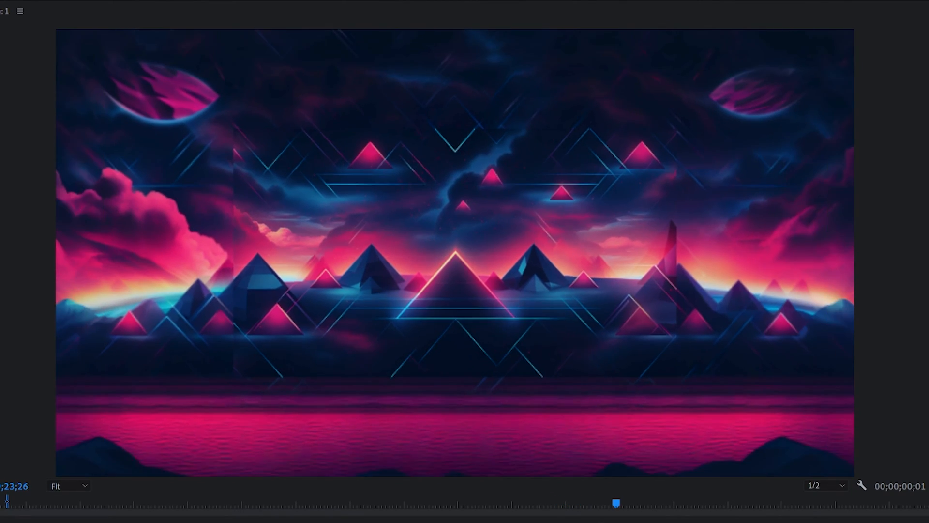
left_click_drag(616, 503, 679, 503)
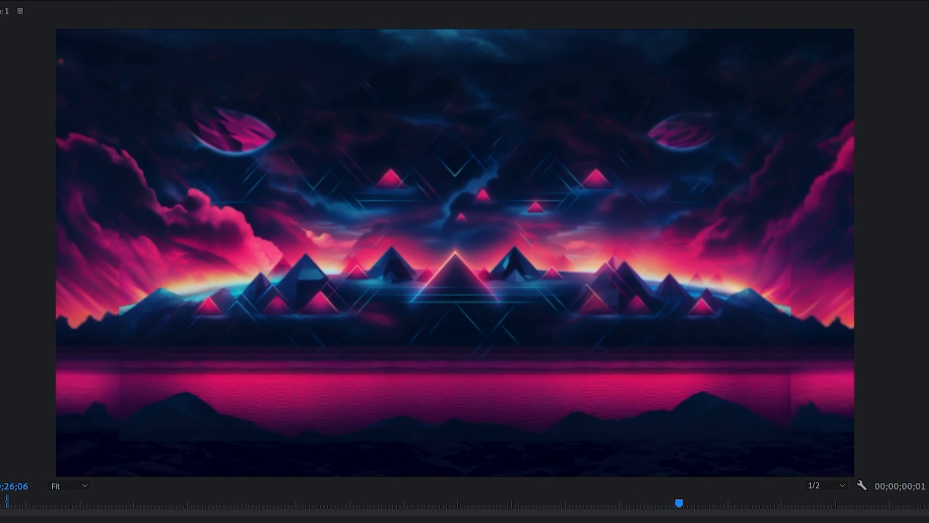
left_click_drag(681, 504, 744, 504)
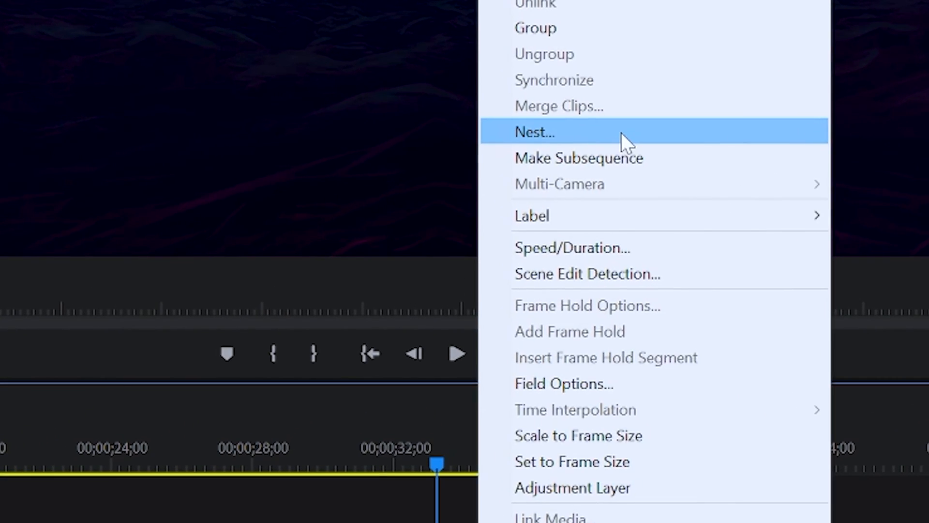
Nest the stacked image clips into Nested Sequence 05, keeping the default name
left_click(534, 132)
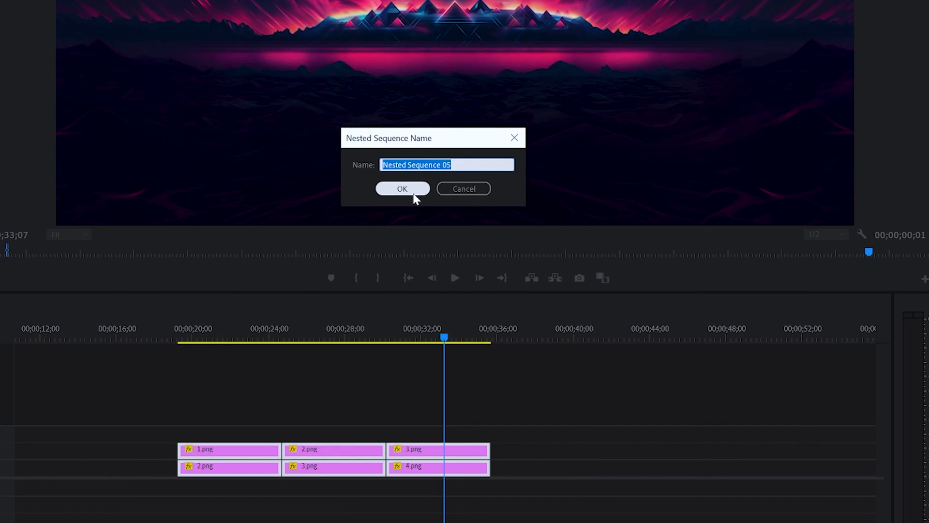
left_click(403, 189)
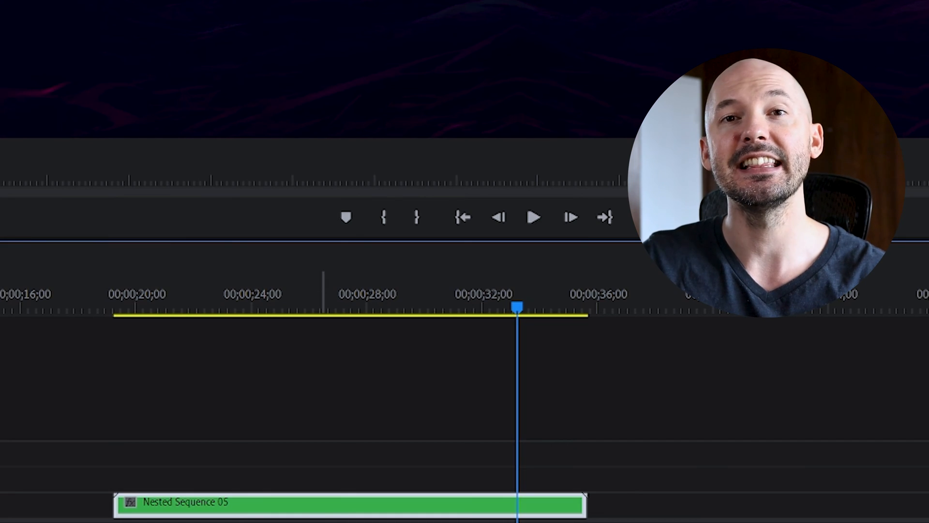
Bring up Speed/Duration for Nested Sequence 05 to raise its speed to about 305%
right_click(297, 503)
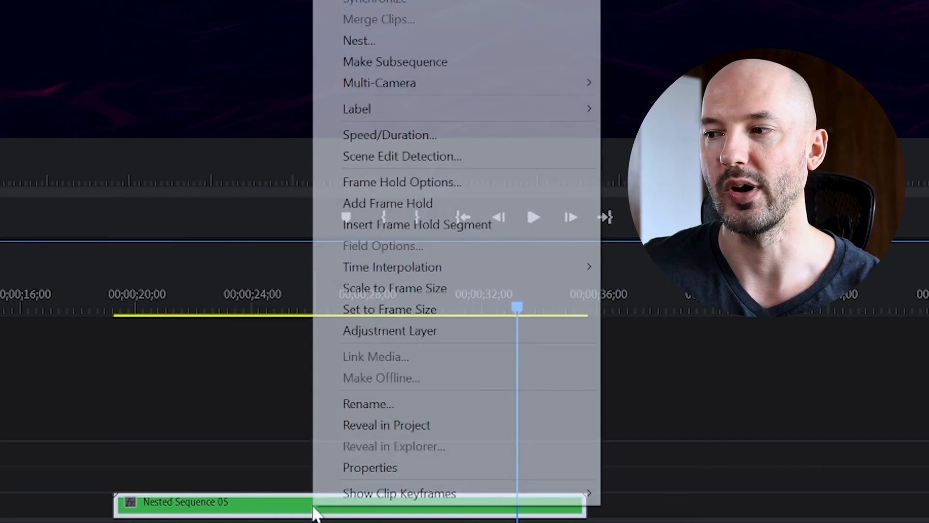
left_click(389, 134)
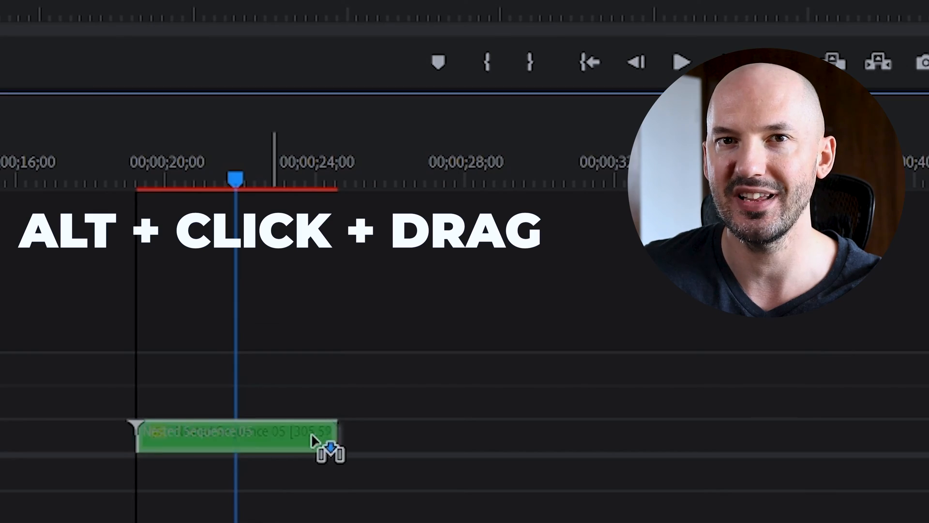
Alt-drag the sped-up nested clip to duplicate it right after the original
left_click_drag(237, 432, 503, 433)
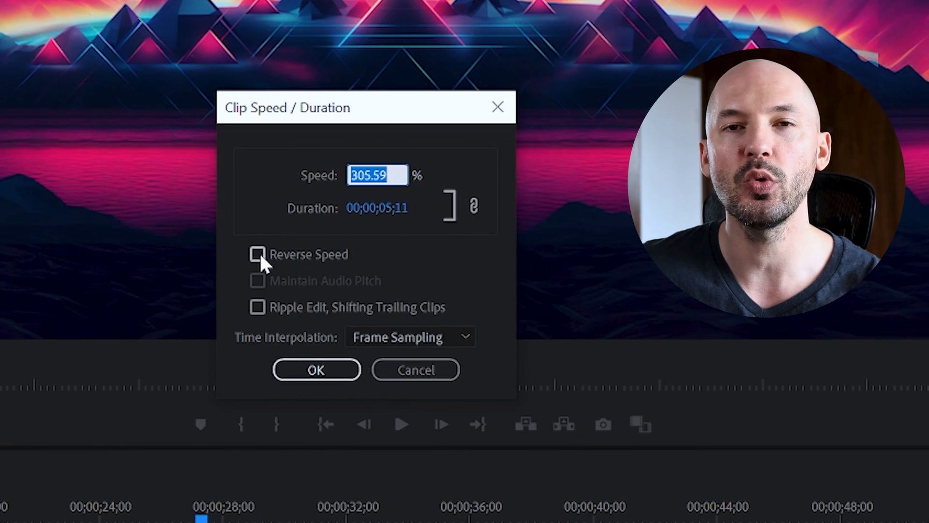
Tick Reverse Speed on the duplicate clip, keeping 305.59% speed, for the boomerang zoom
left_click(258, 253)
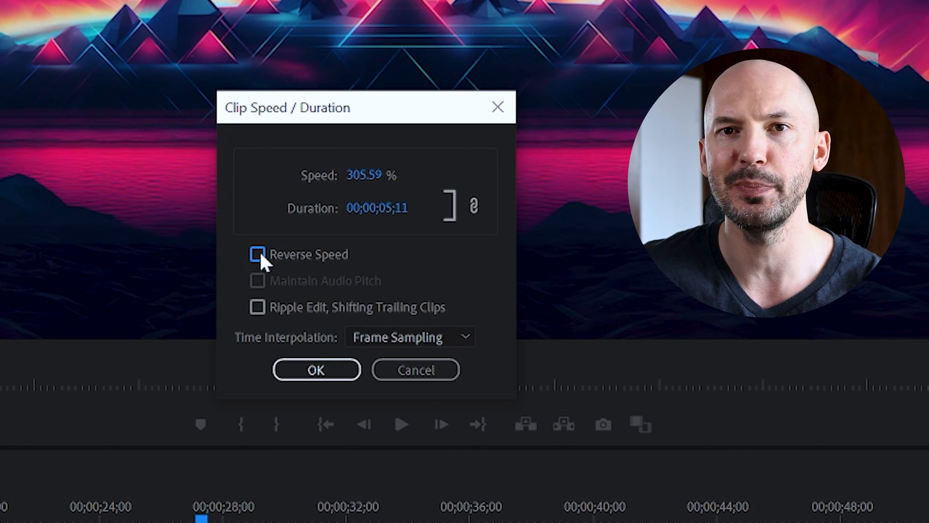